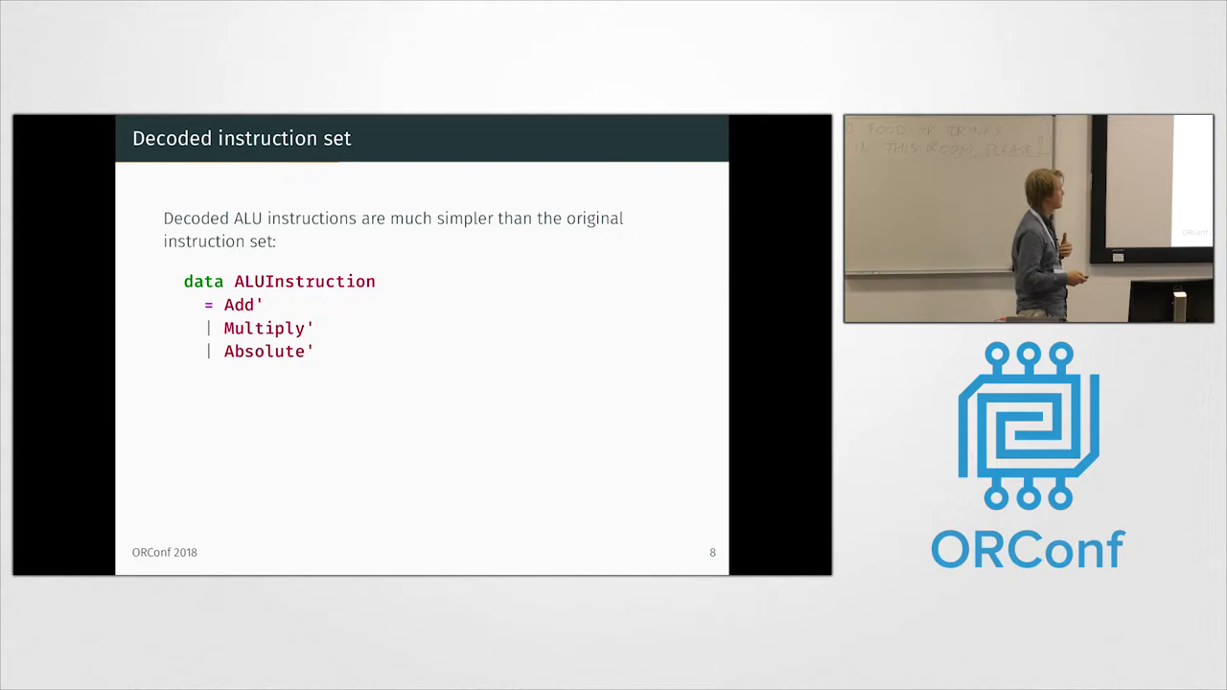
key("Right")
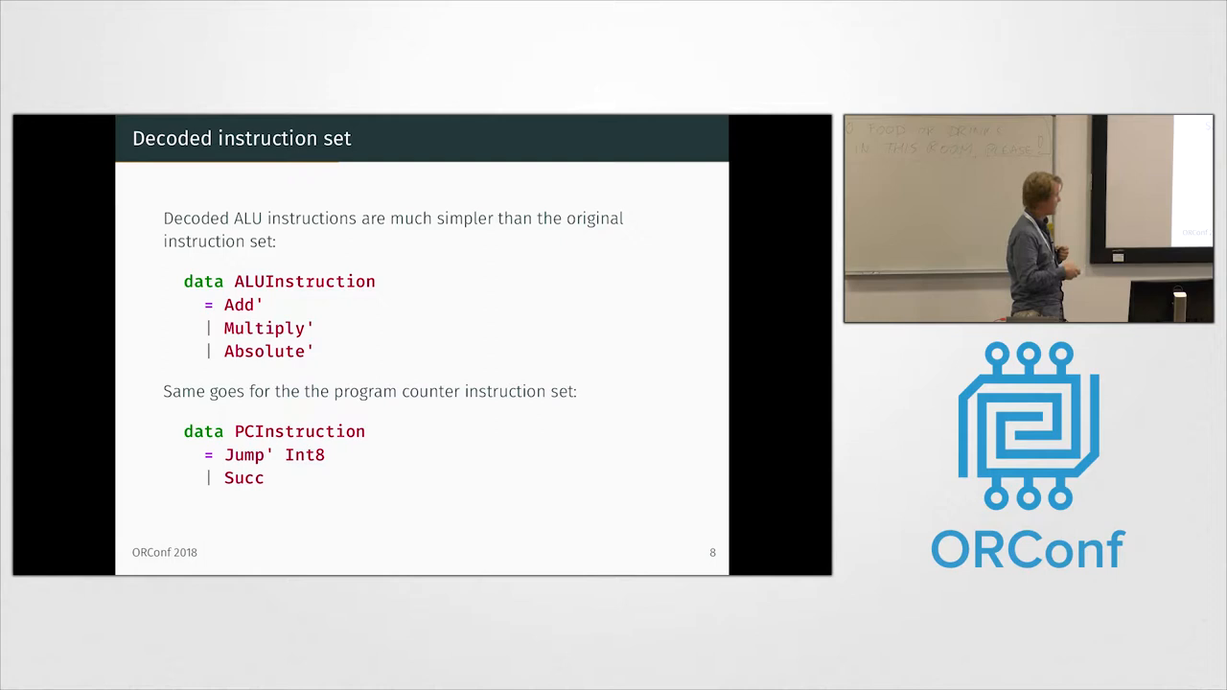
key("Right")
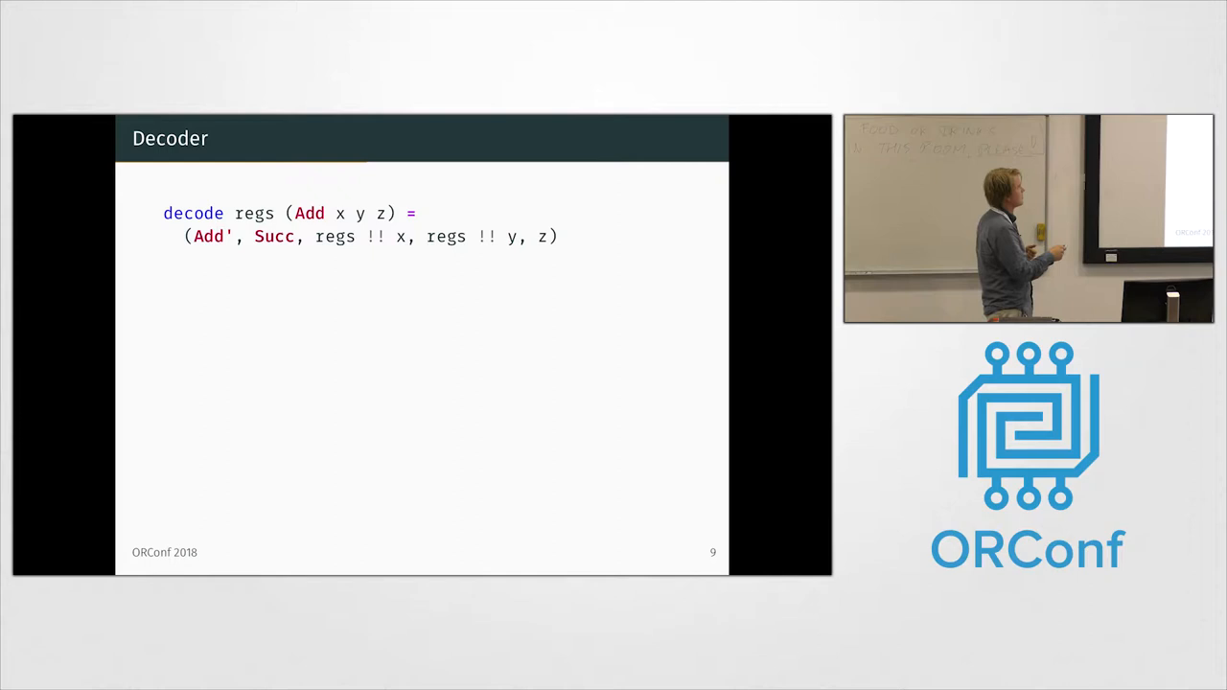